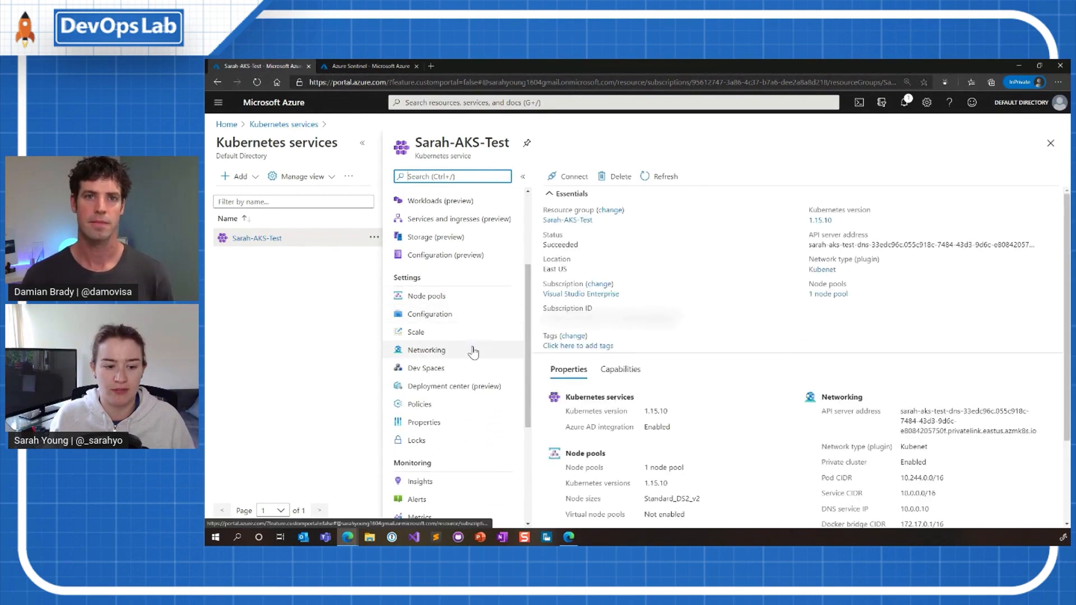
- Show the Sarah-AKS-Test cluster's diagnostic settings and highlight its collectable log categories
{"action": "scroll", "scroll_direction": "down", "scroll_amount": 3}
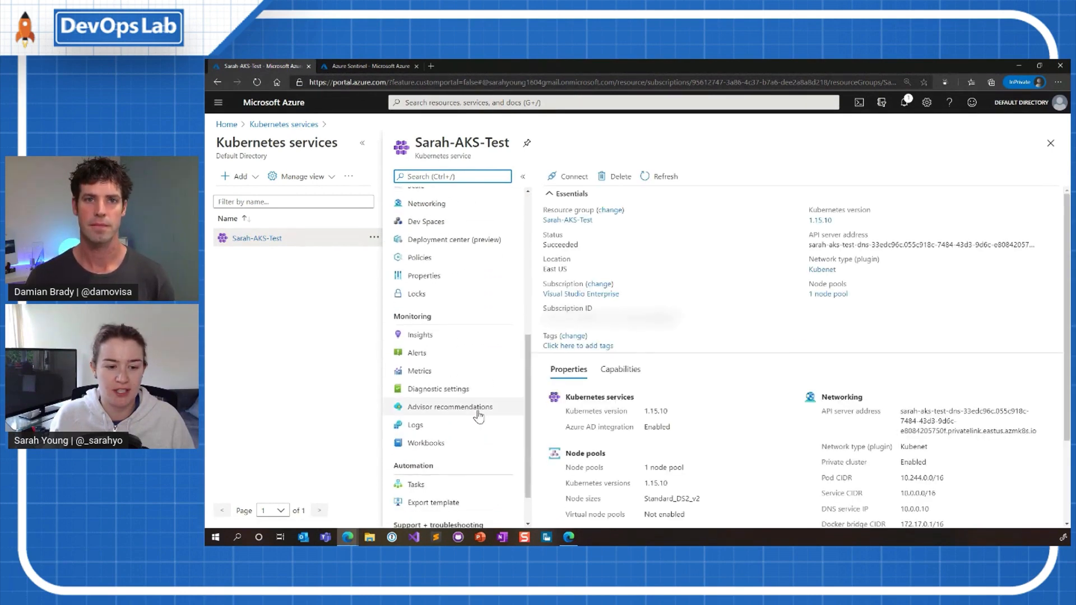
{"action": "left_click", "coordinate": [437, 389]}
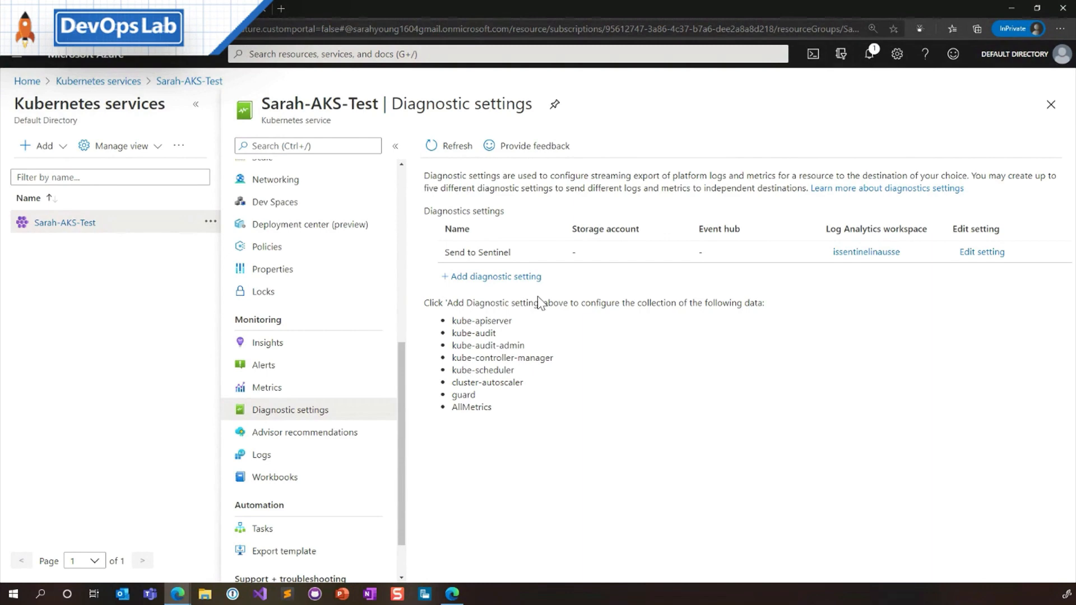
{"action": "mouse_move", "coordinate": [513, 418]}
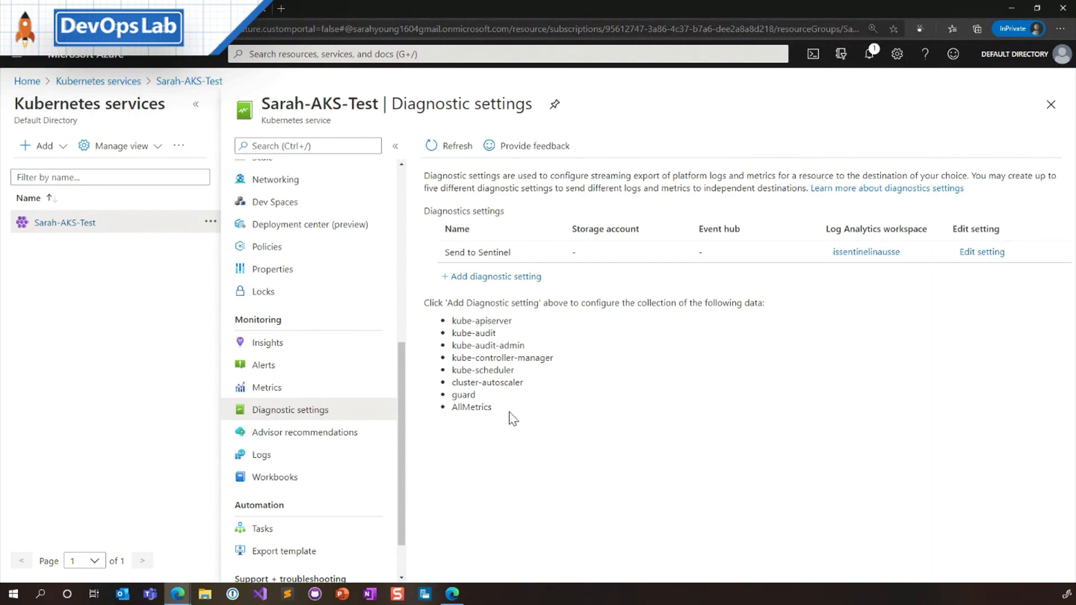
{"action": "left_click_drag", "start_coordinate": [453, 321], "coordinate": [492, 406]}
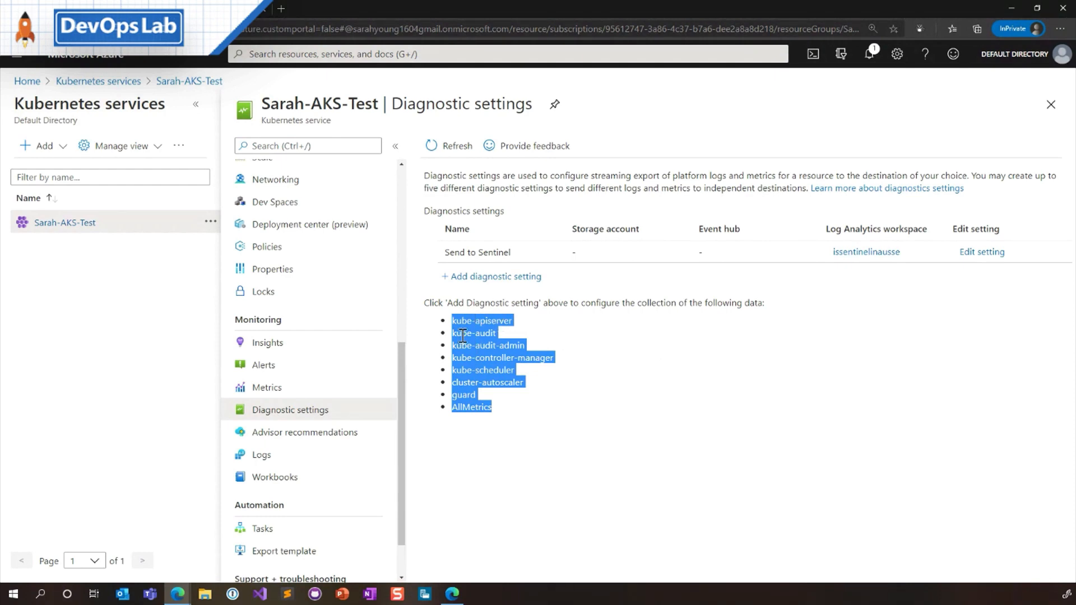
{"action": "mouse_move", "coordinate": [482, 382]}
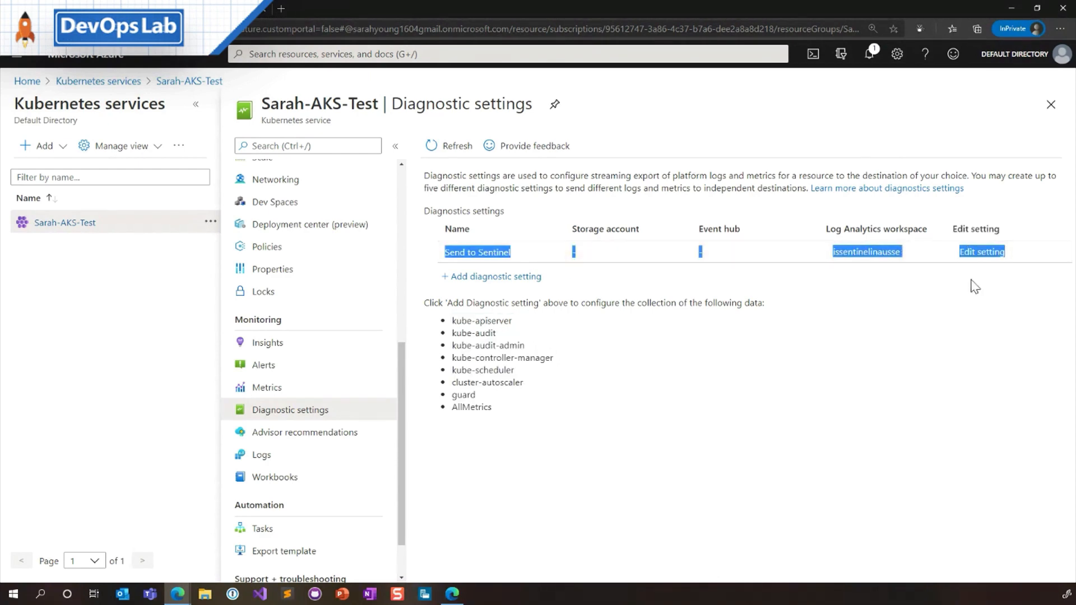
- Start a new diagnostic setting and focus its name field
{"action": "left_click", "coordinate": [982, 251]}
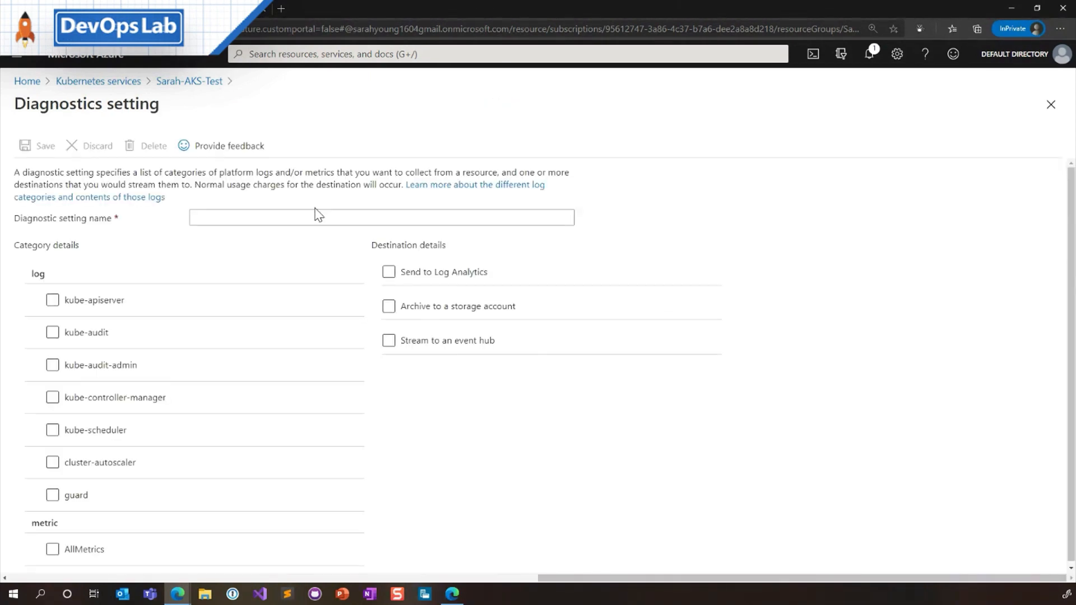
{"action": "left_click", "coordinate": [381, 215]}
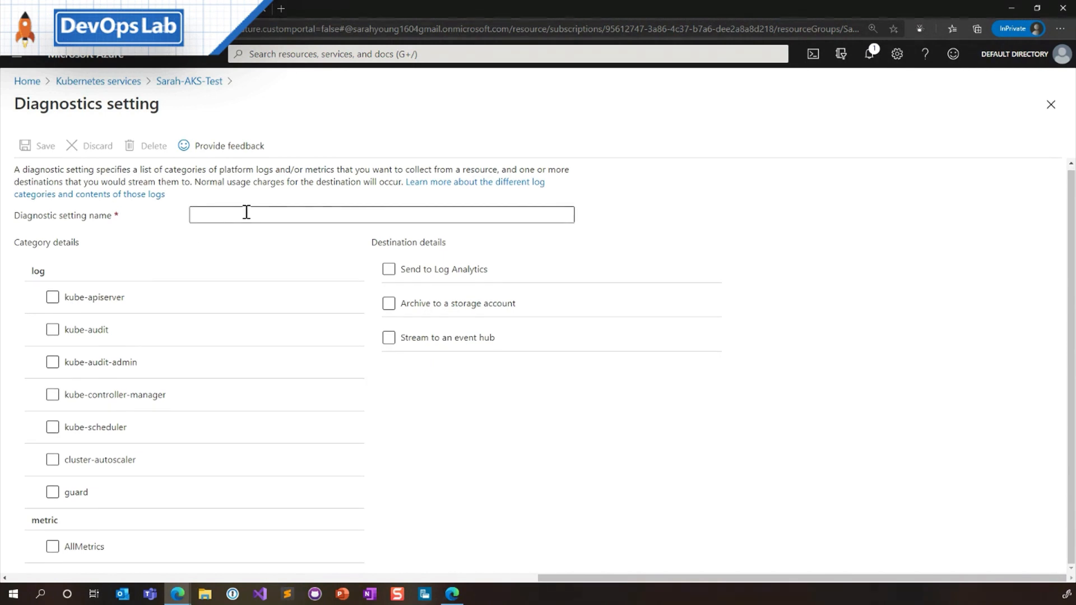
{"action": "mouse_move", "coordinate": [67, 292]}
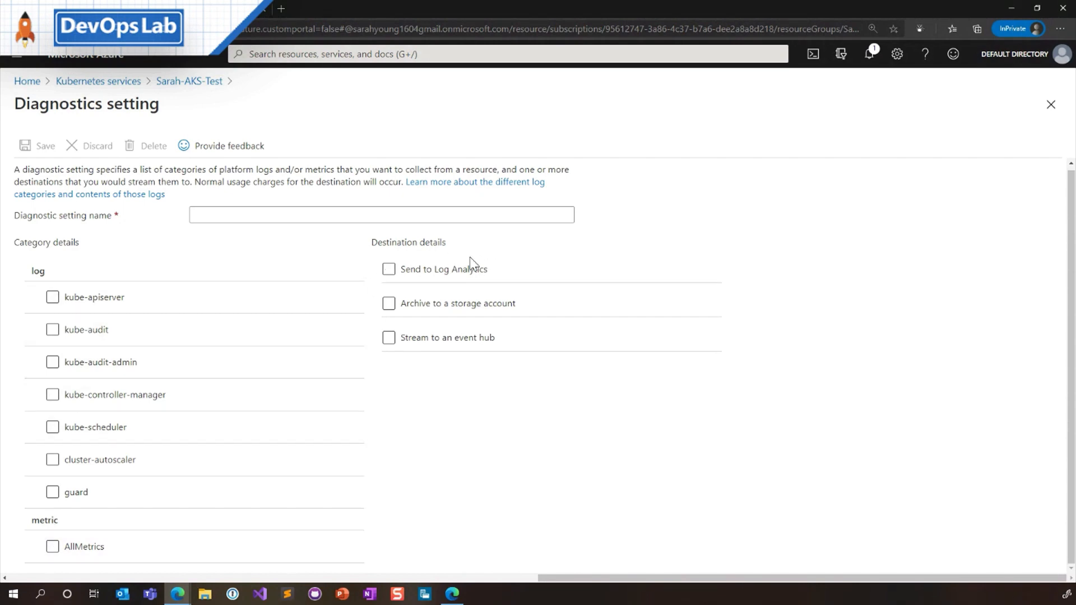
{"action": "left_click", "coordinate": [389, 269]}
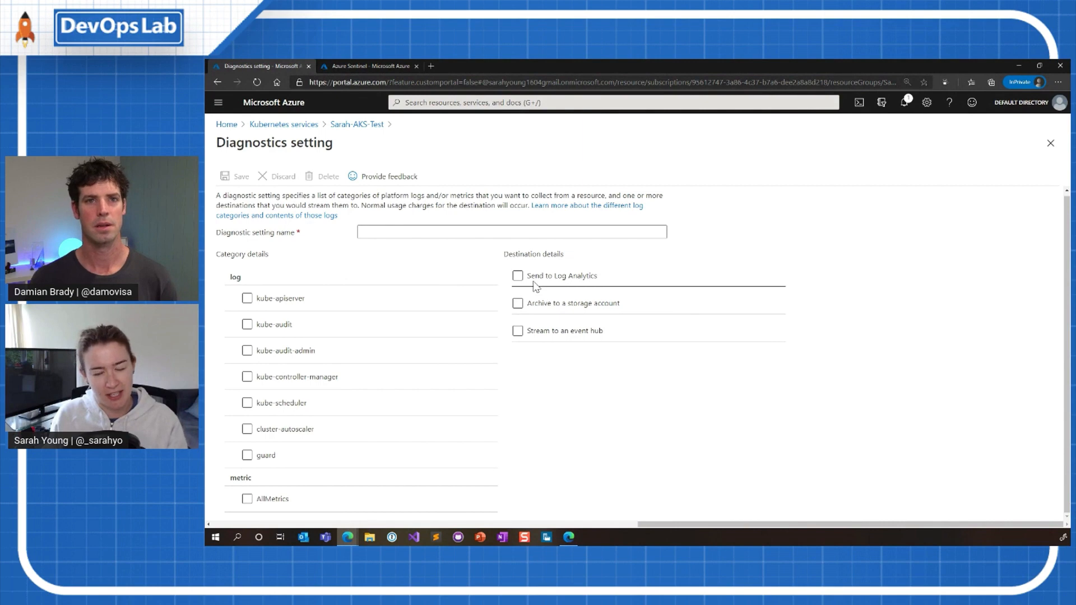
- Try the Log Analytics, storage account and event hub destination choices without saving
{"action": "left_click", "coordinate": [518, 276]}
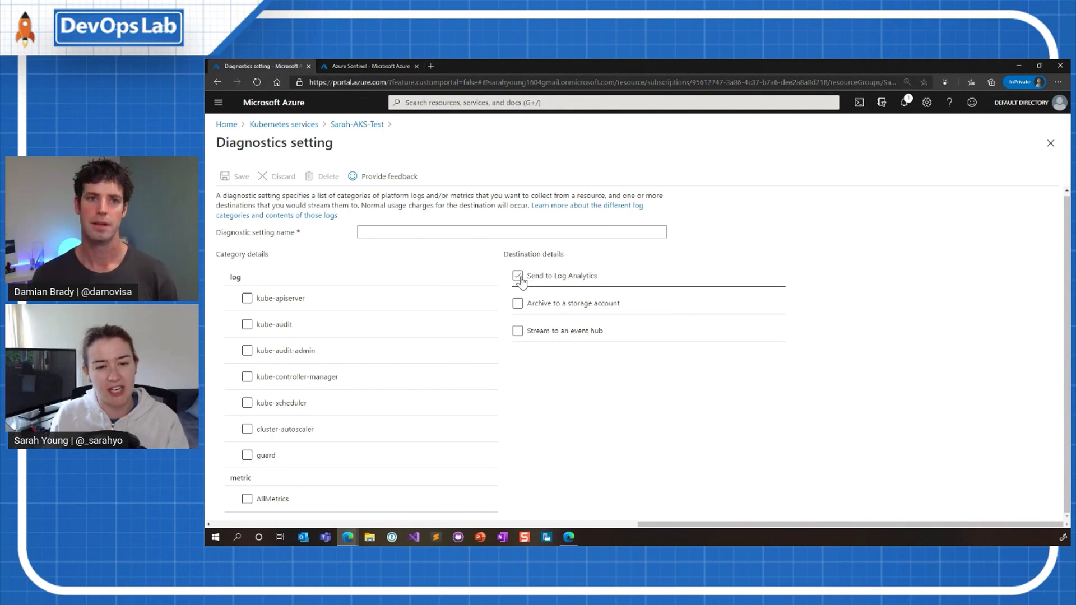
{"action": "left_click", "coordinate": [518, 304]}
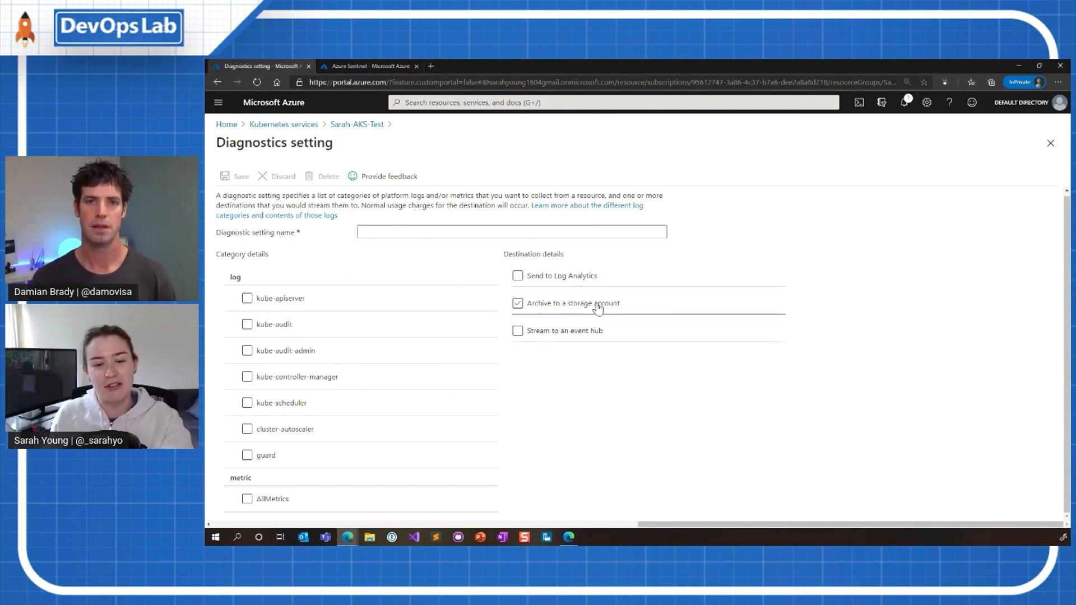
{"action": "left_click", "coordinate": [517, 330]}
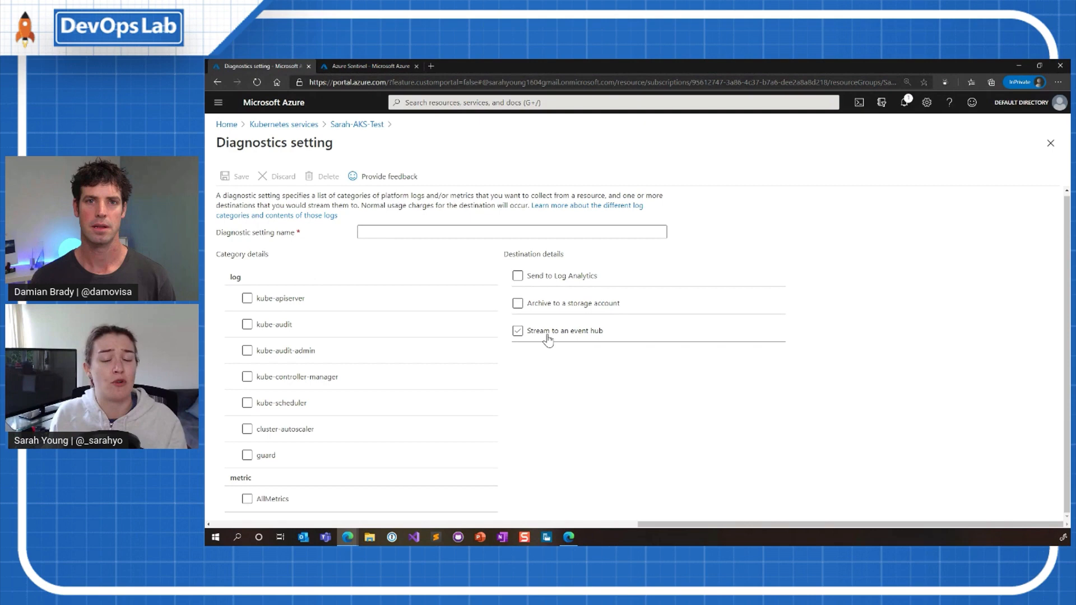
{"action": "left_click", "coordinate": [518, 303]}
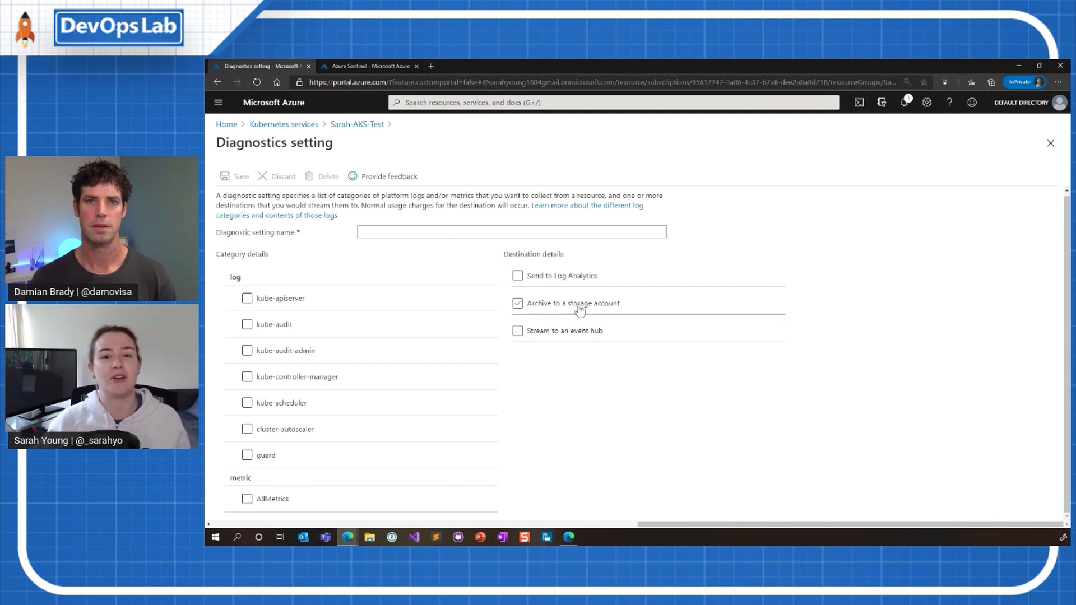
{"action": "left_click", "coordinate": [518, 302]}
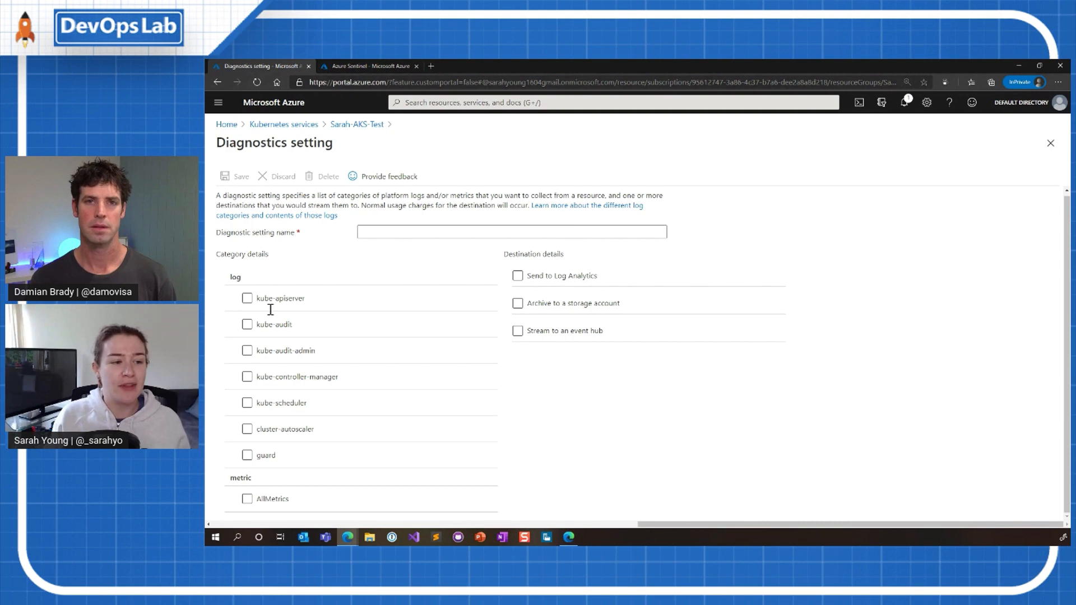
{"action": "mouse_move", "coordinate": [463, 362]}
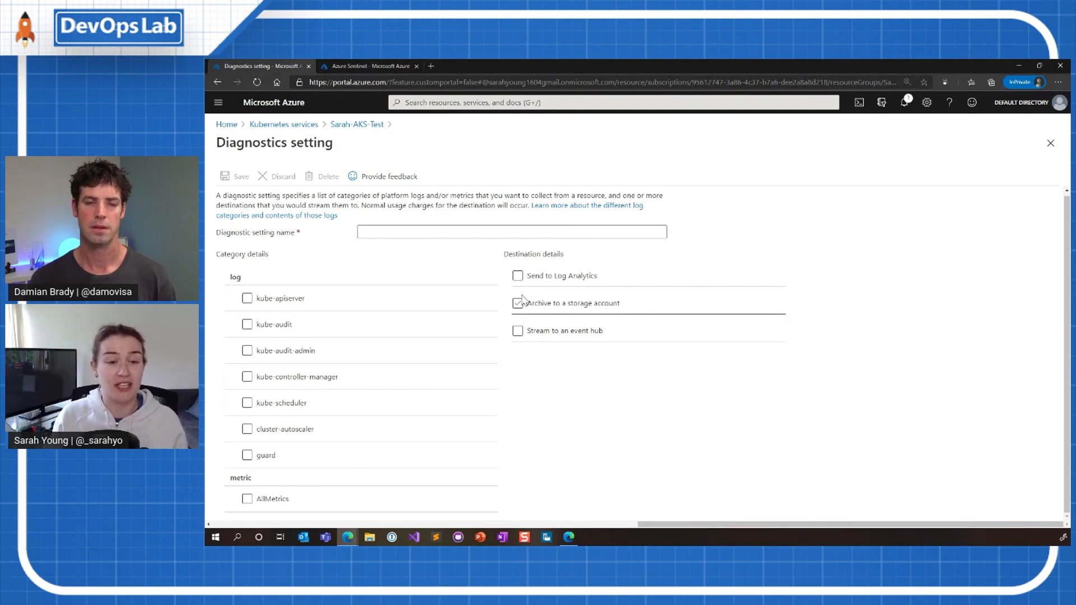
{"action": "left_click", "coordinate": [517, 303]}
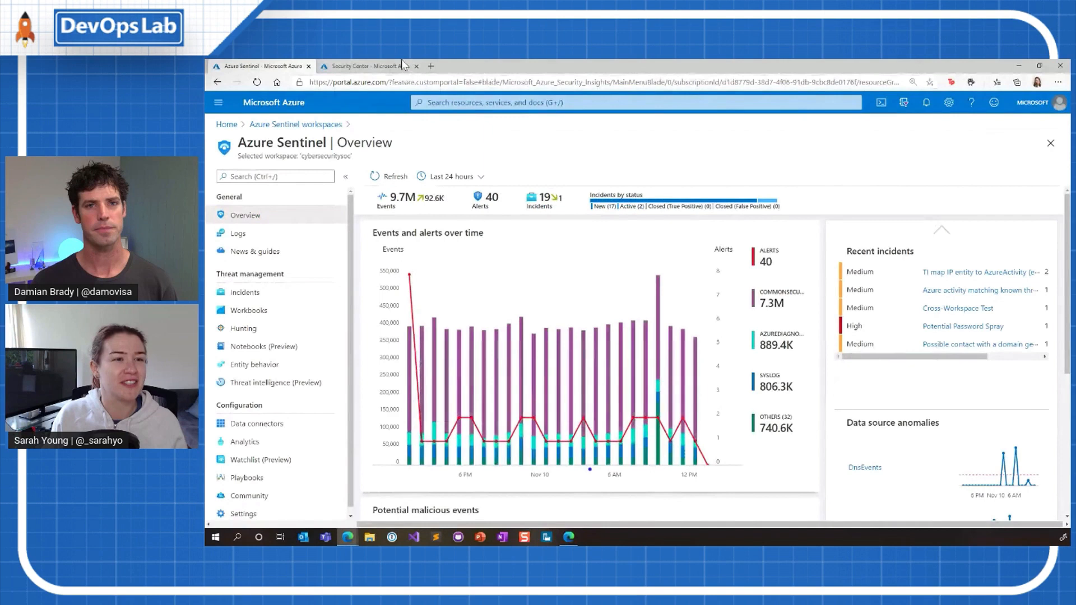
- Switch to Security Center and go to its Recommendations page
{"action": "left_click", "coordinate": [371, 66]}
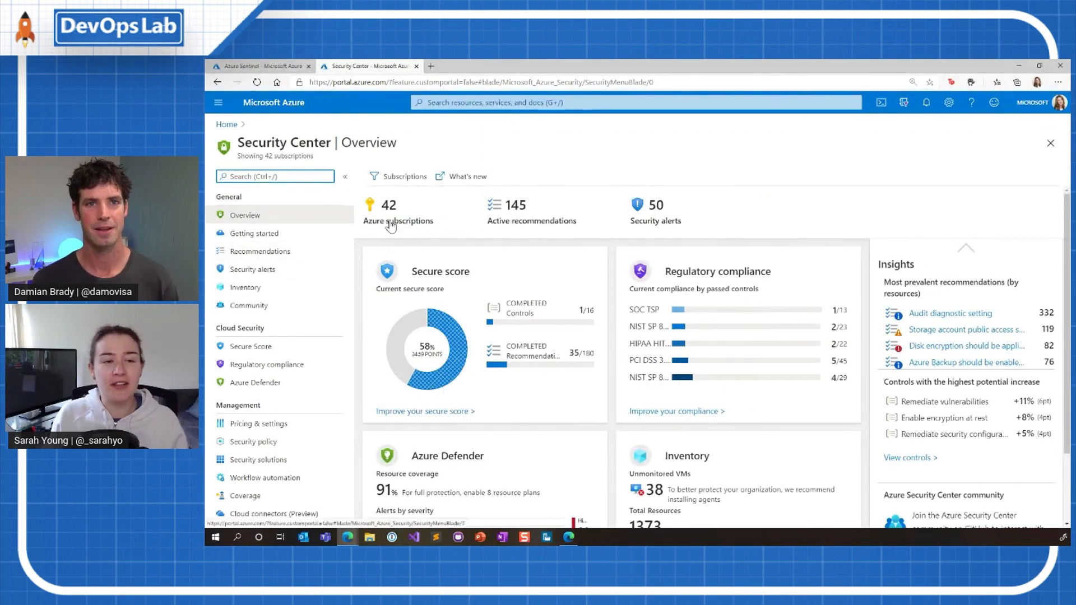
{"action": "mouse_move", "coordinate": [658, 170]}
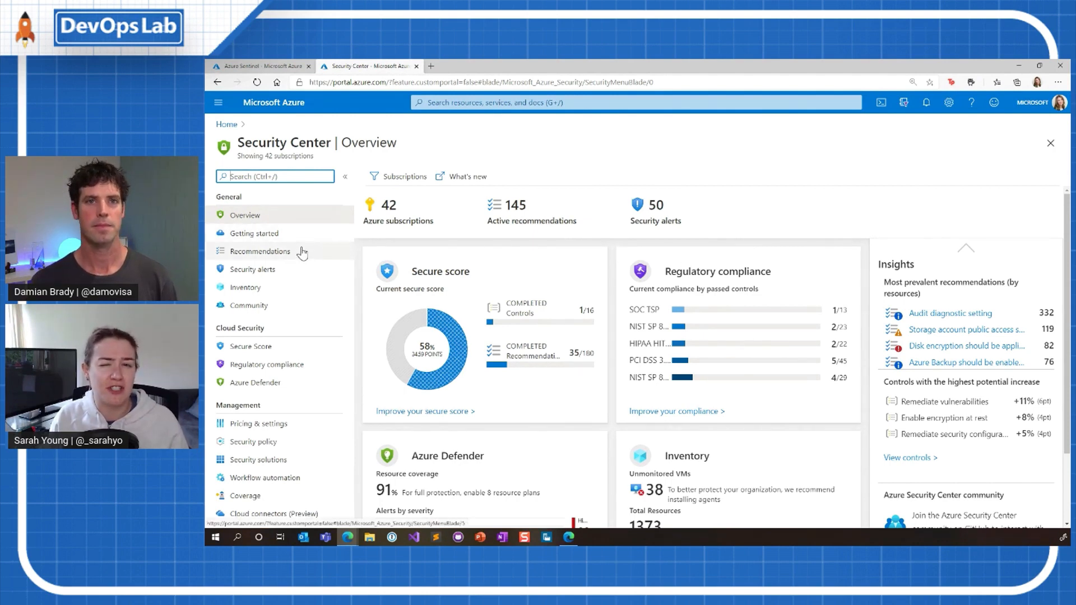
{"action": "left_click", "coordinate": [259, 252]}
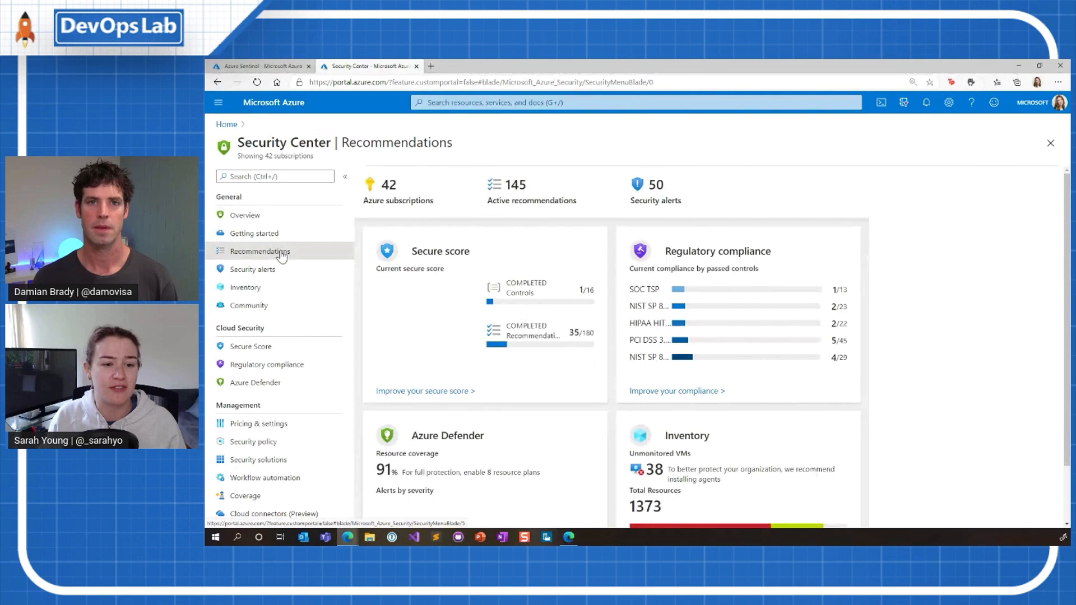
- Filter the recommendations list to Kubernetes-related items and look through them
{"action": "left_click", "coordinate": [259, 250]}
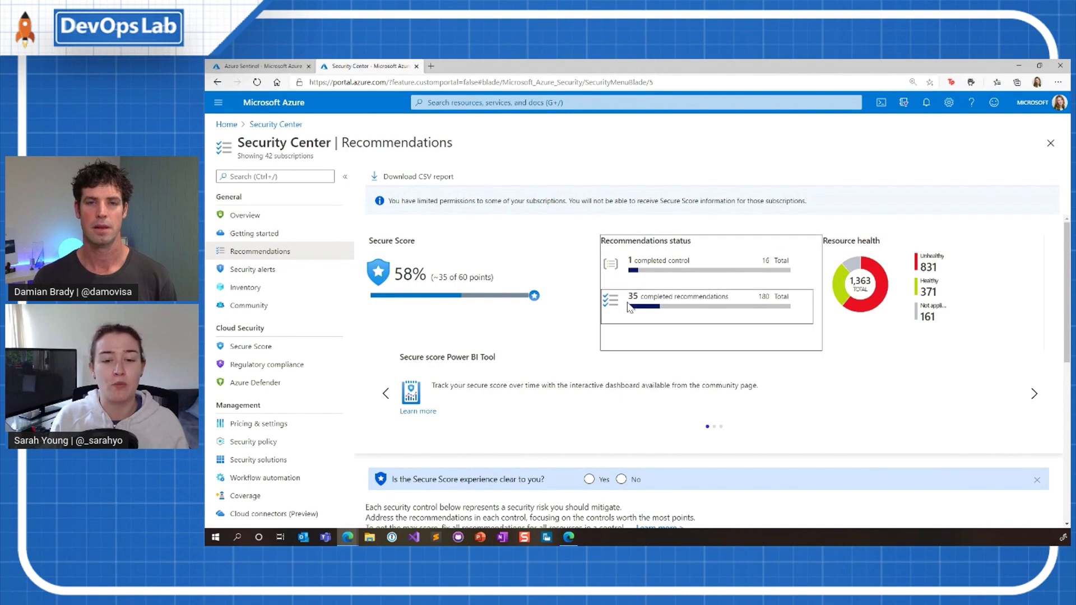
{"action": "scroll", "scroll_direction": "down", "scroll_amount": 3}
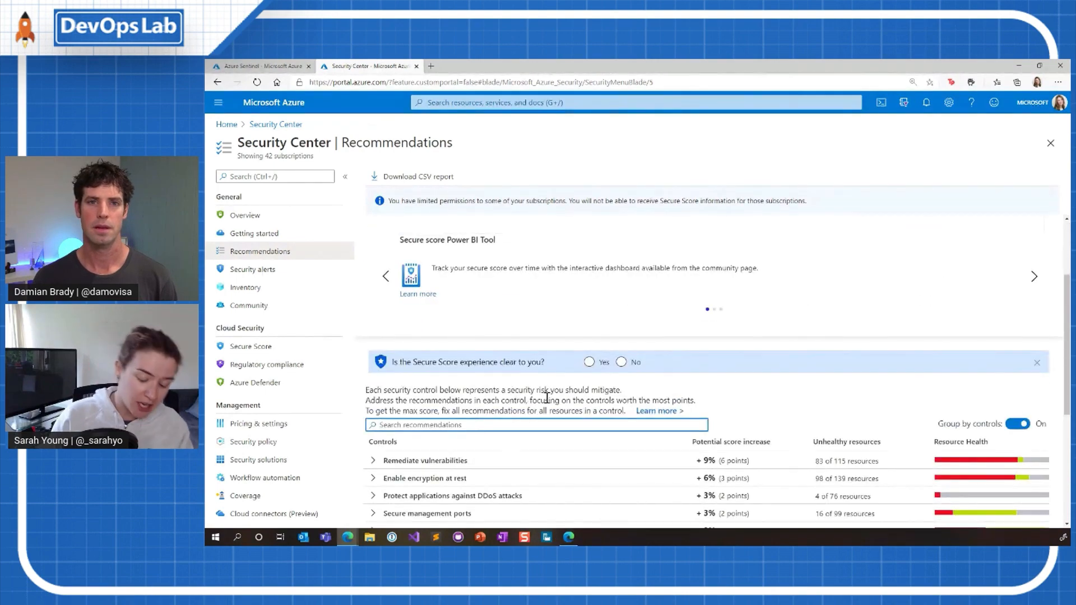
{"action": "type", "text": "KUBERE"}
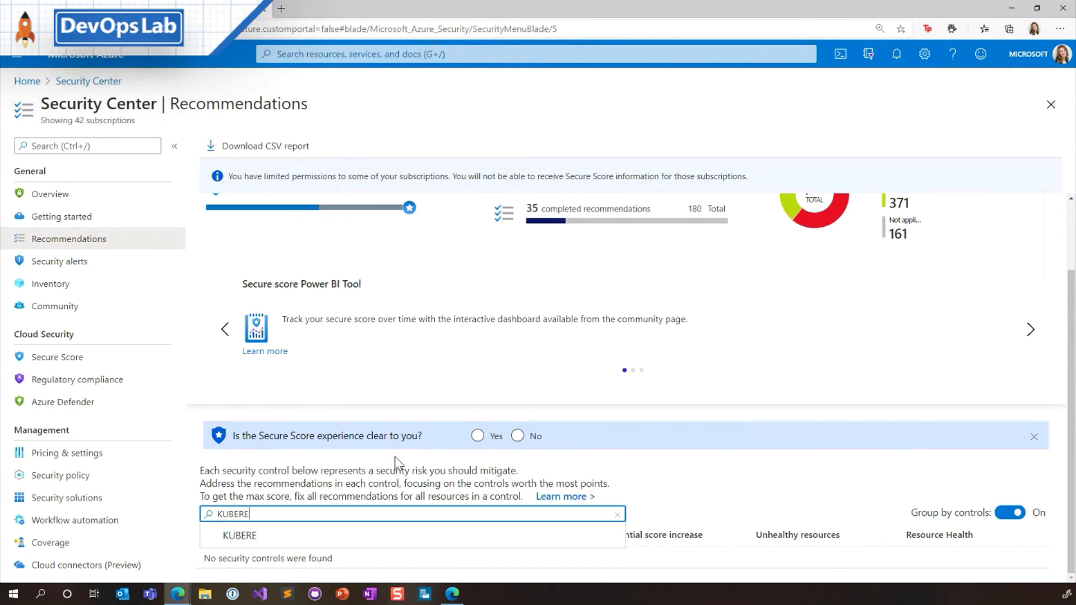
{"action": "key", "text": "Backspace"}
{"action": "type", "text": "NETE"}
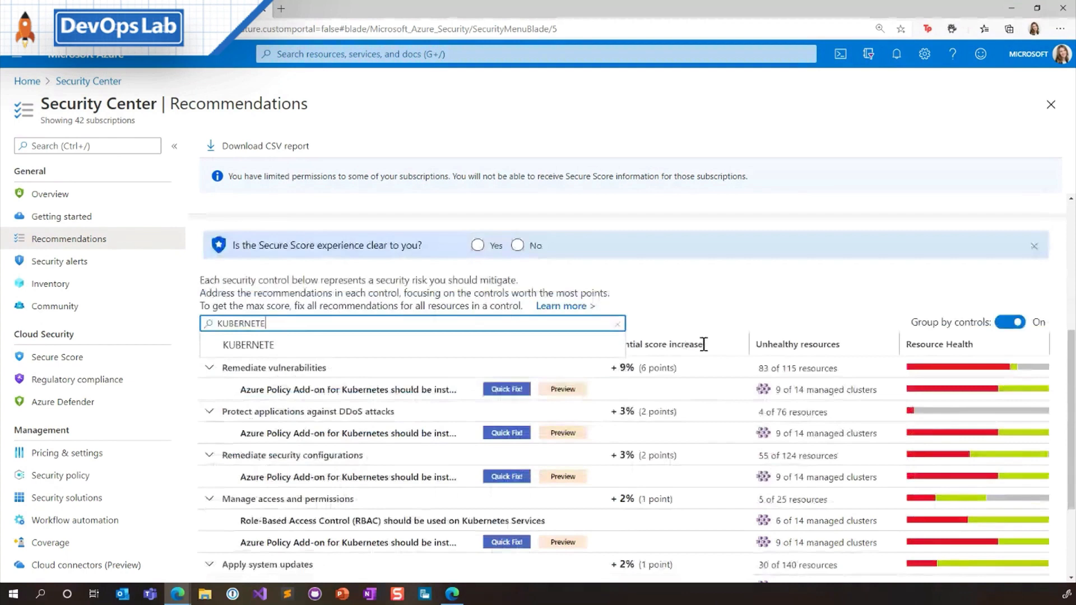
{"action": "scroll", "scroll_direction": "down", "scroll_amount": 3}
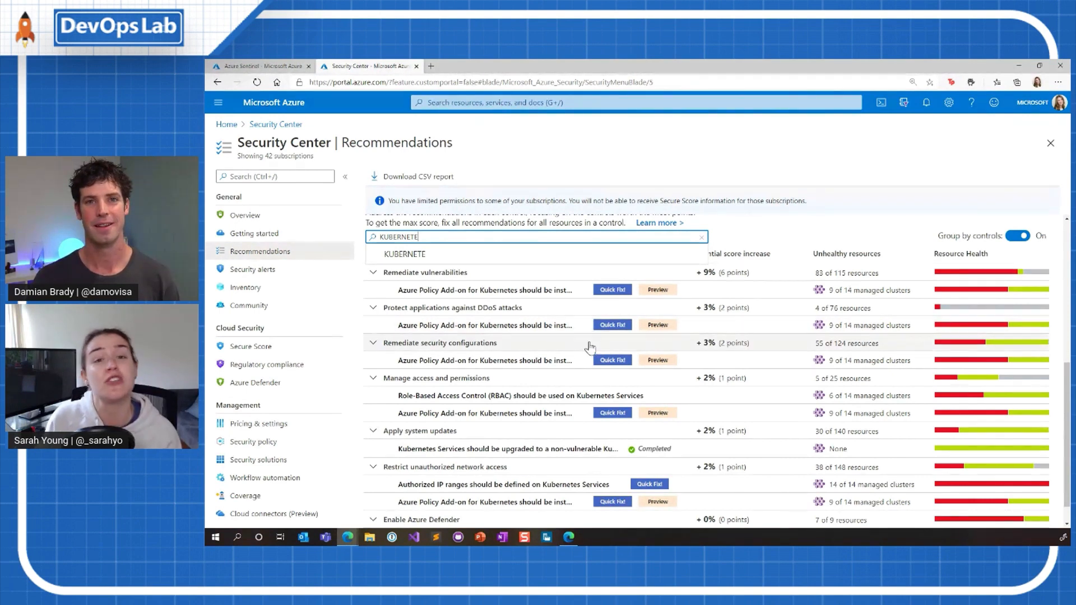
{"action": "mouse_move", "coordinate": [549, 350]}
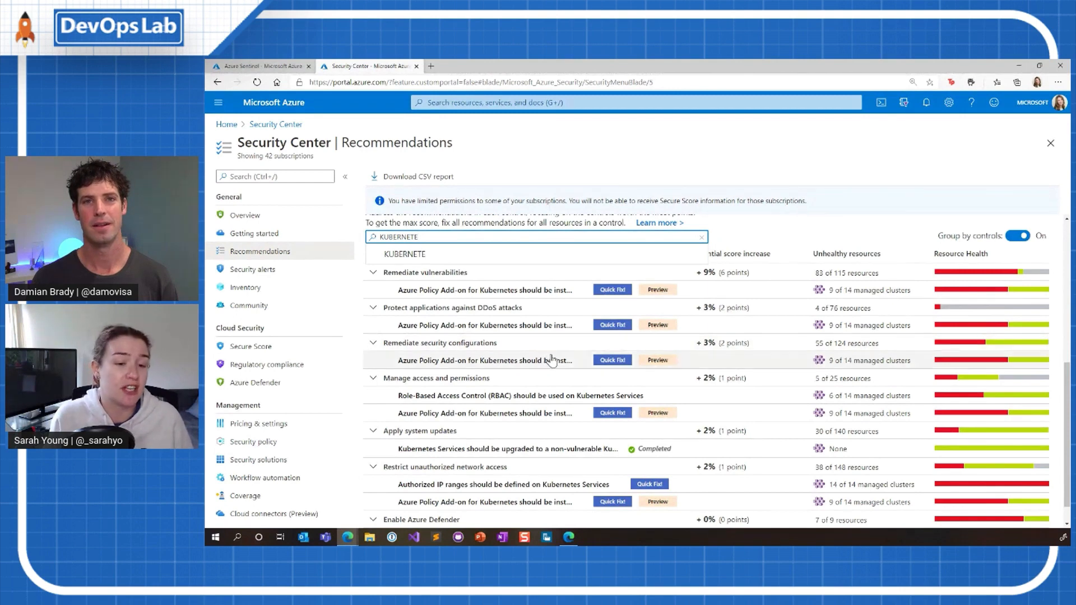
{"action": "mouse_move", "coordinate": [531, 289]}
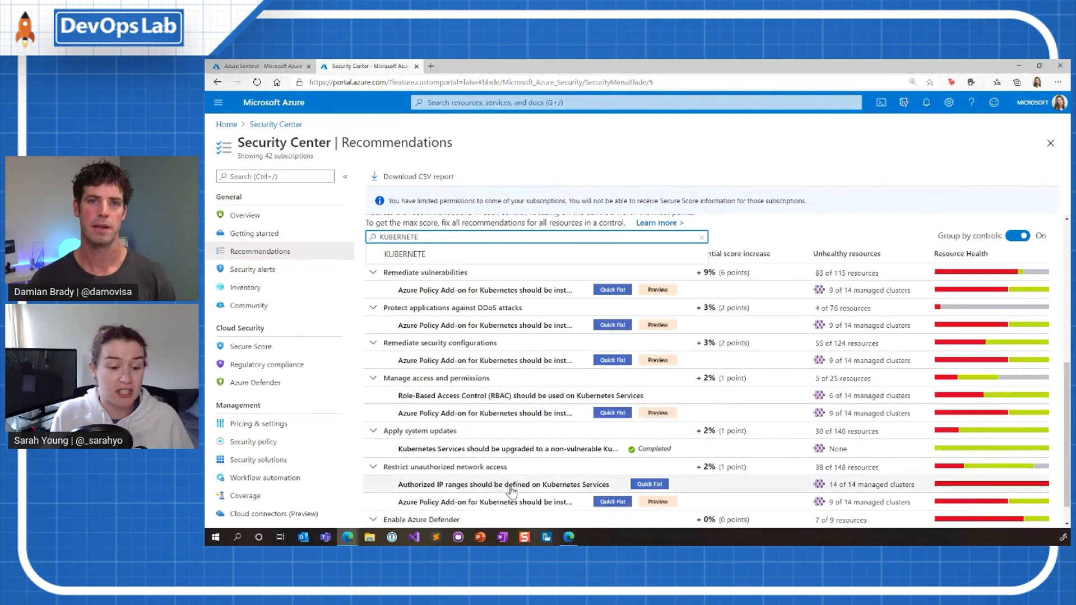
{"action": "scroll", "scroll_direction": "down", "scroll_amount": 3}
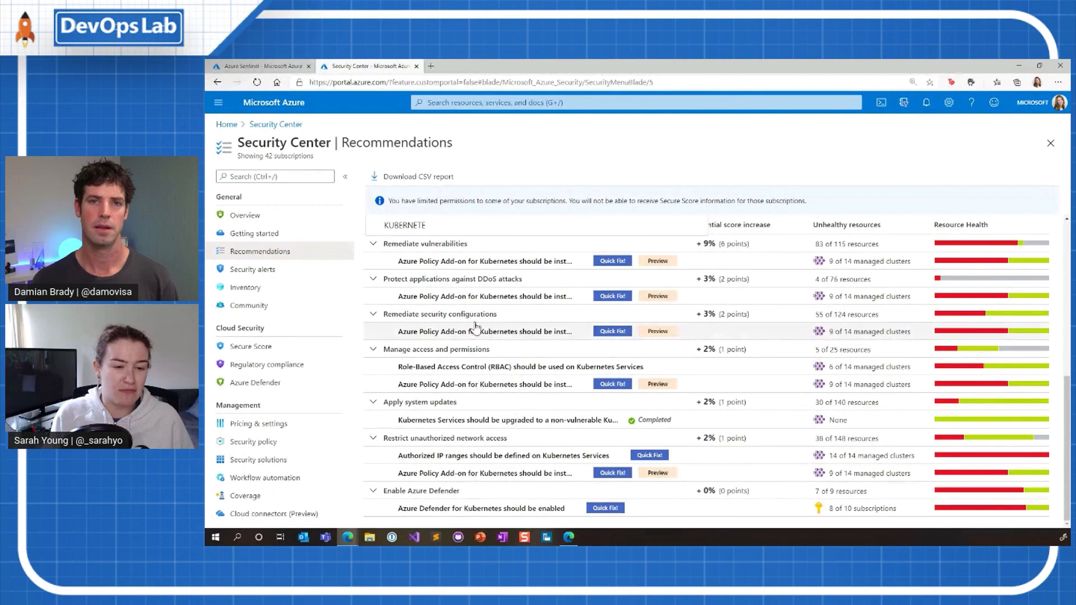
{"action": "mouse_move", "coordinate": [463, 511]}
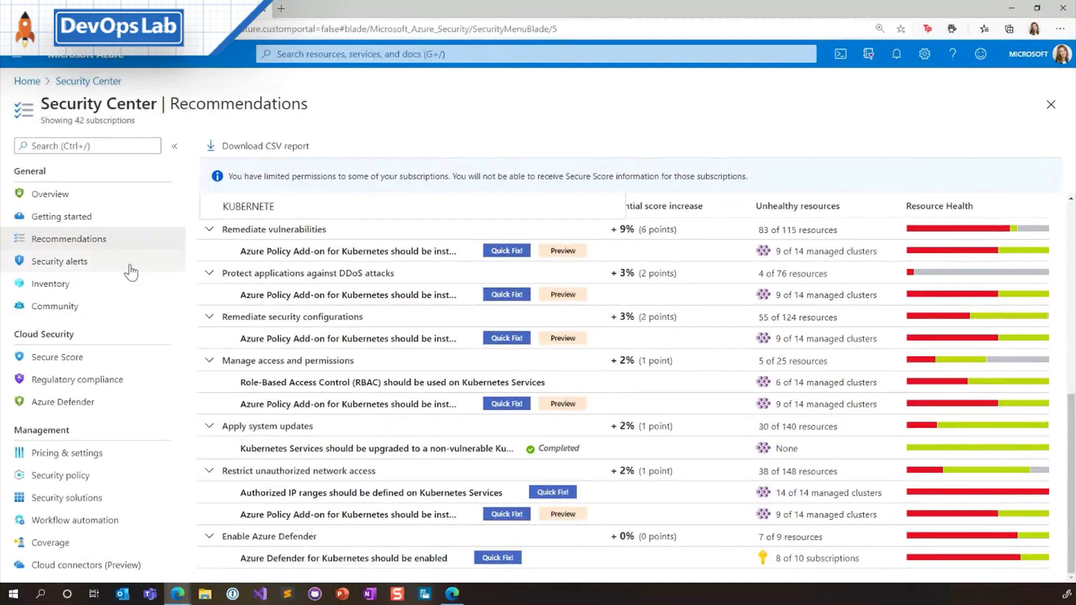
- Move to Security Center's Security alerts list
{"action": "left_click", "coordinate": [60, 261]}
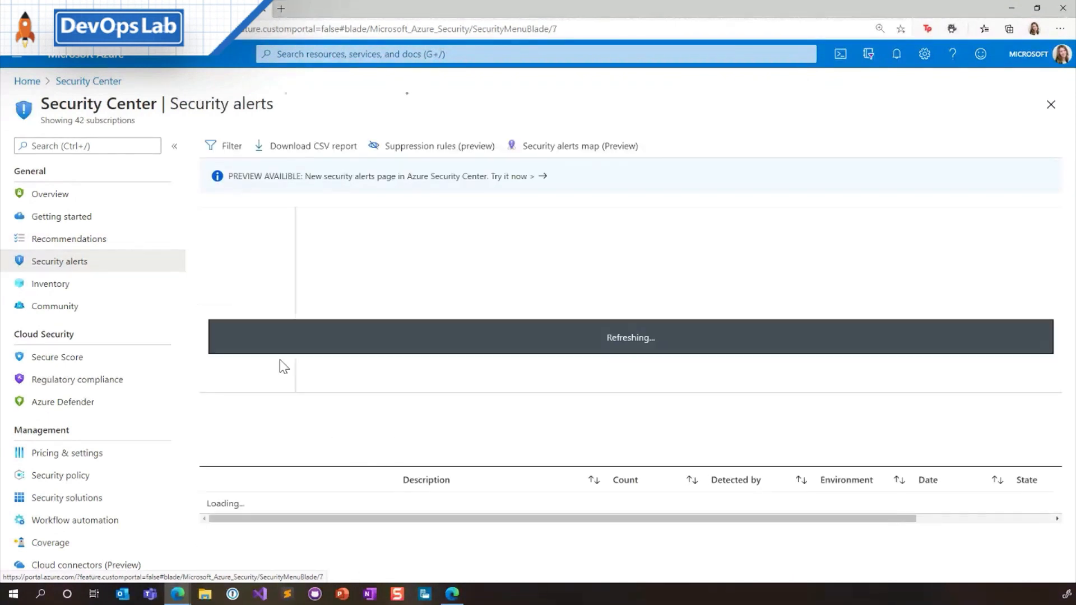
{"action": "mouse_move", "coordinate": [544, 431]}
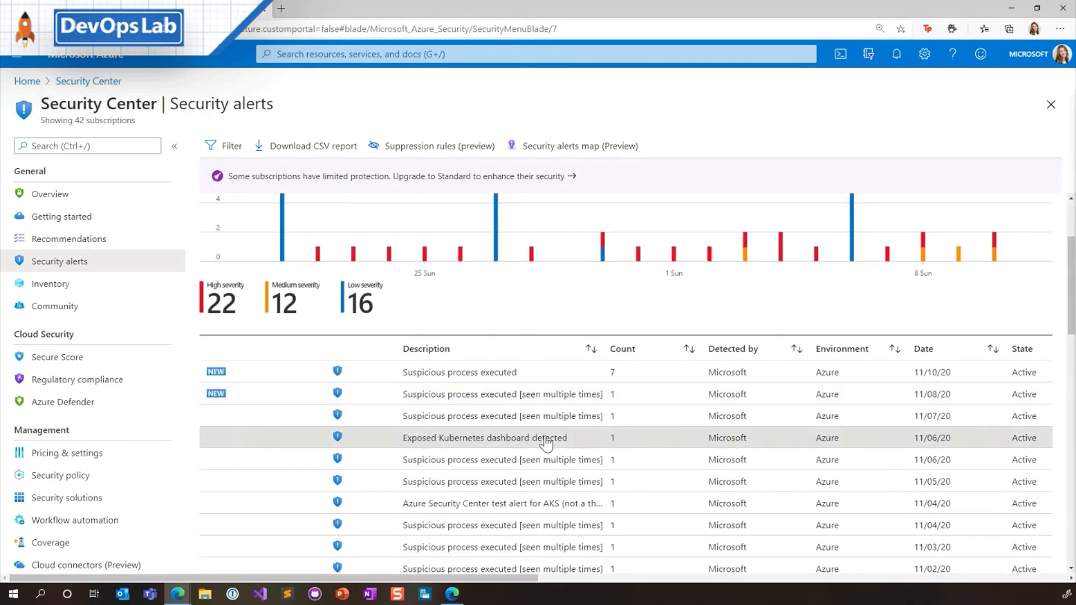
- View the 'Exposed Kubernetes dashboard detected' alert's affected resources
{"action": "left_click", "coordinate": [485, 438]}
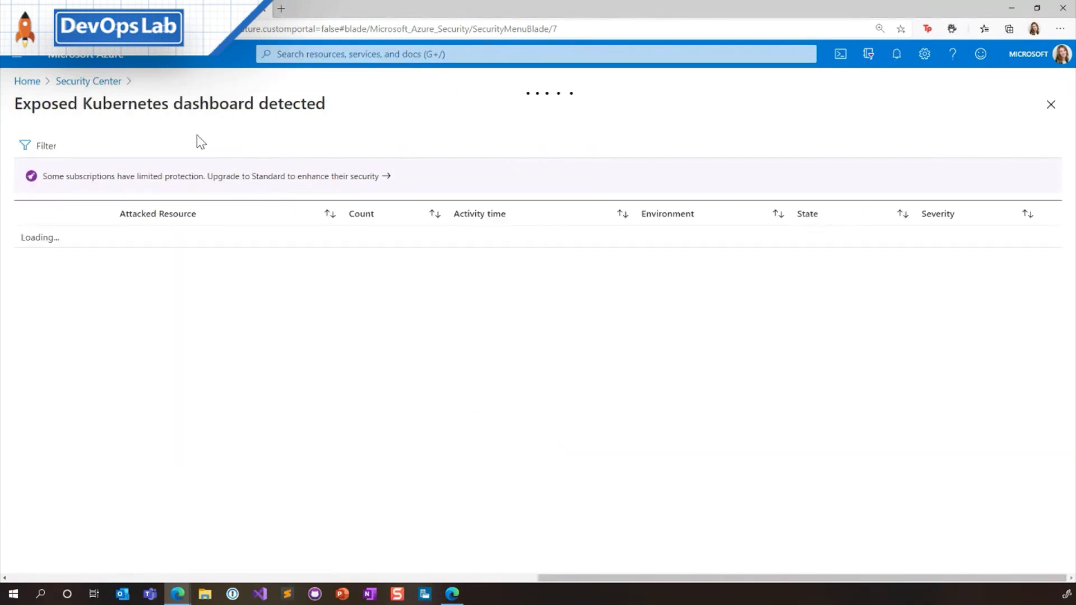
{"action": "mouse_move", "coordinate": [236, 136]}
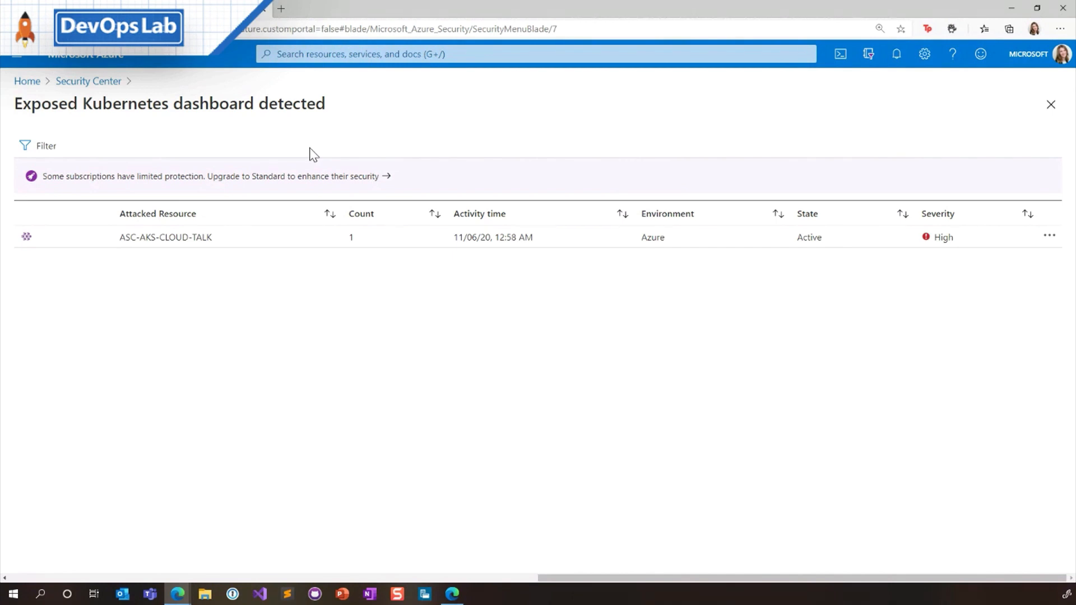
{"action": "mouse_move", "coordinate": [234, 209]}
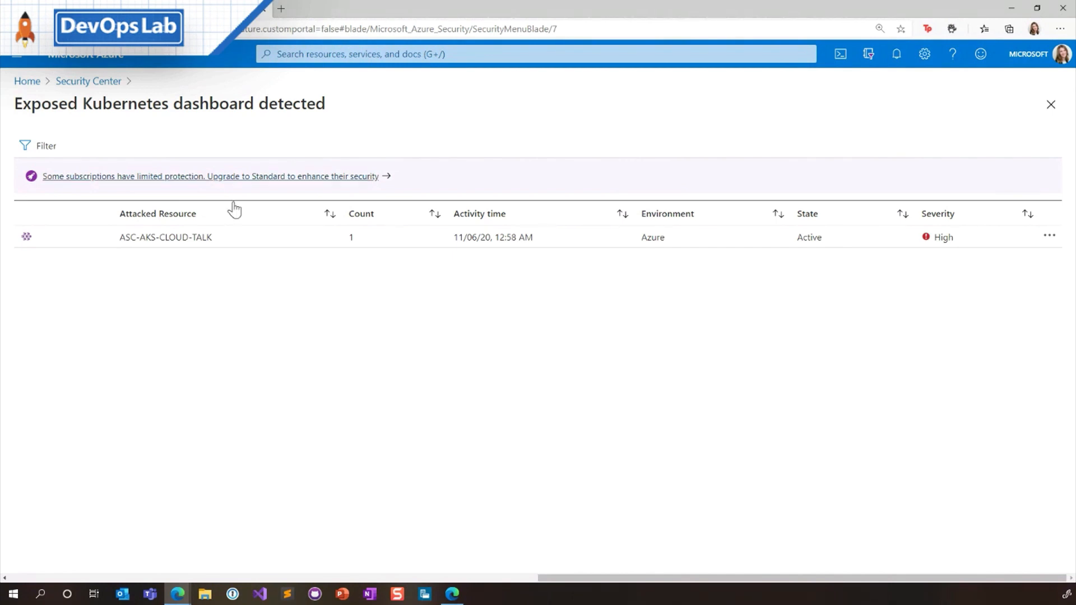
{"action": "left_click", "coordinate": [165, 237]}
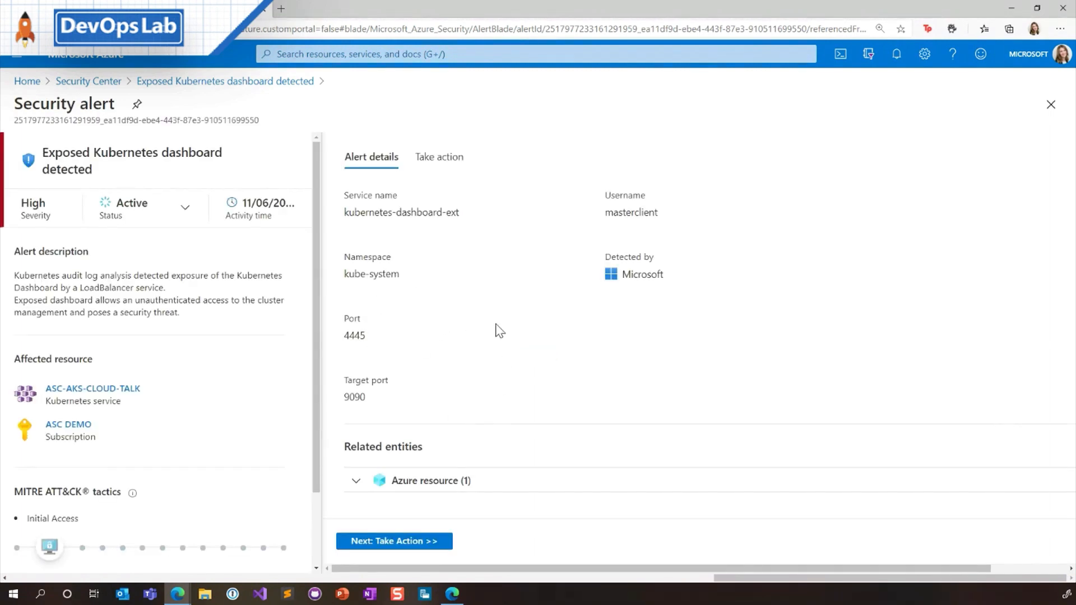
{"action": "mouse_move", "coordinate": [304, 237]}
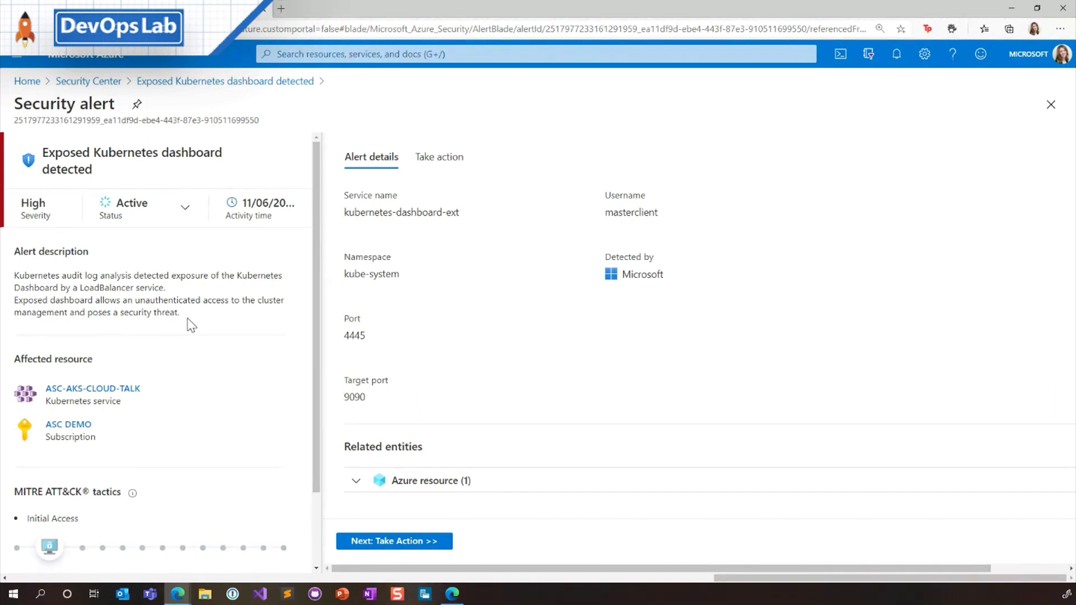
{"action": "mouse_move", "coordinate": [310, 325]}
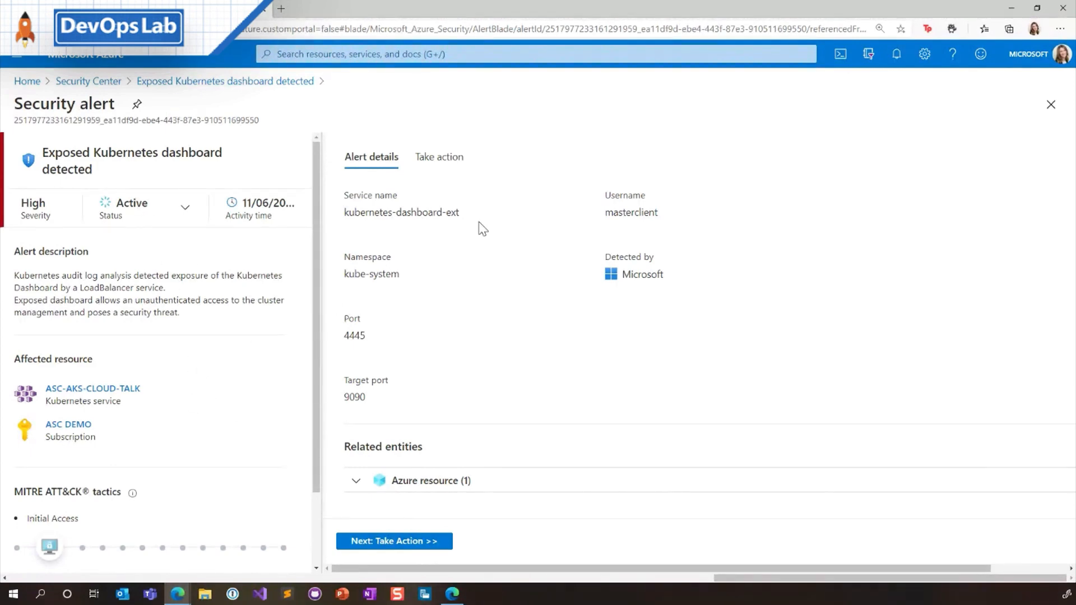
{"action": "mouse_move", "coordinate": [683, 354]}
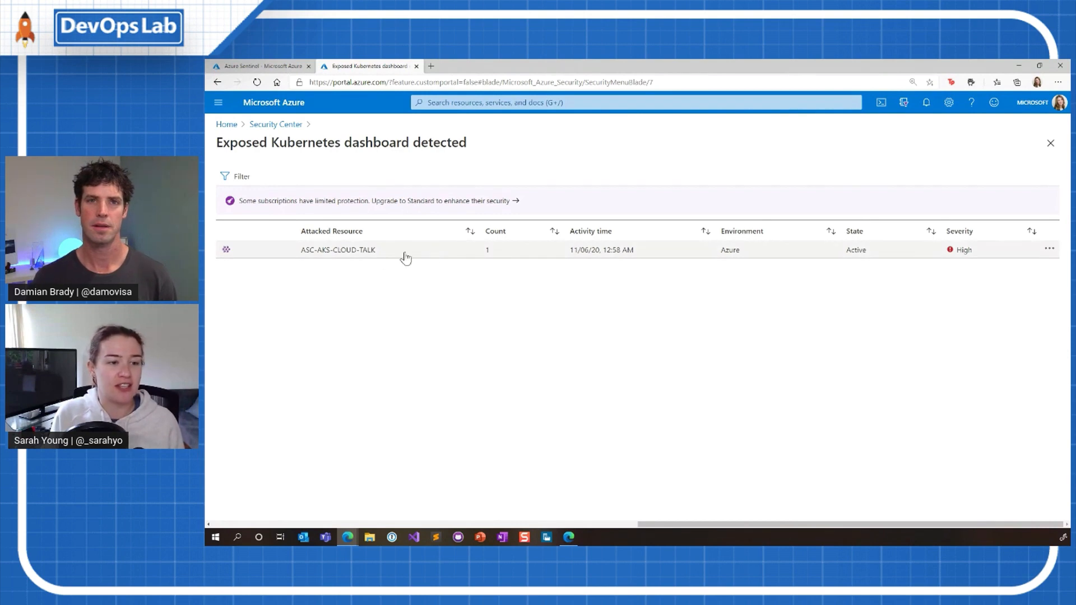
{"action": "mouse_move", "coordinate": [389, 250]}
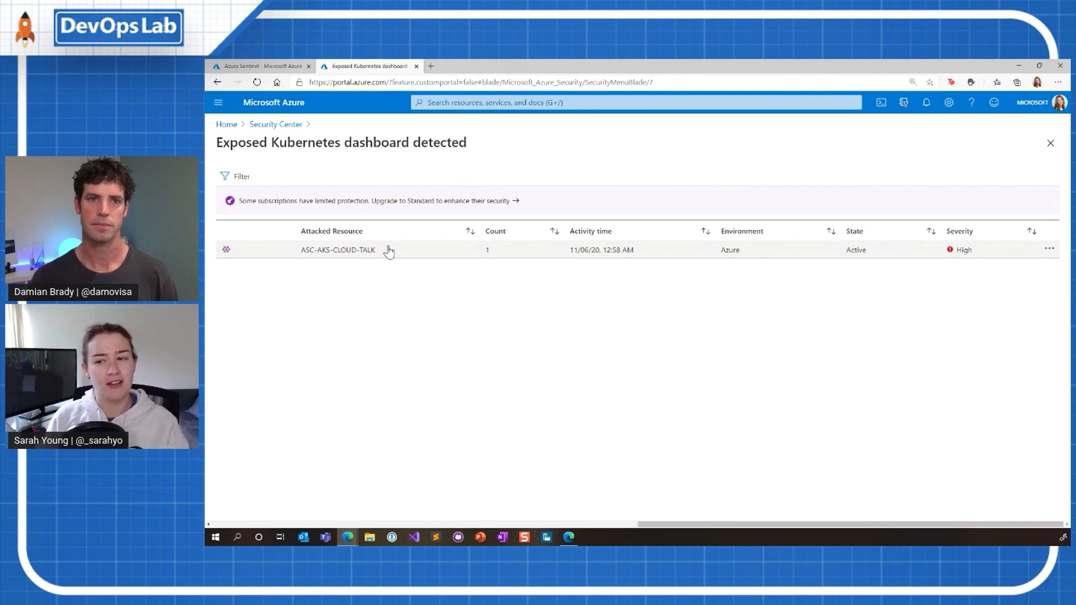
{"action": "mouse_move", "coordinate": [964, 256]}
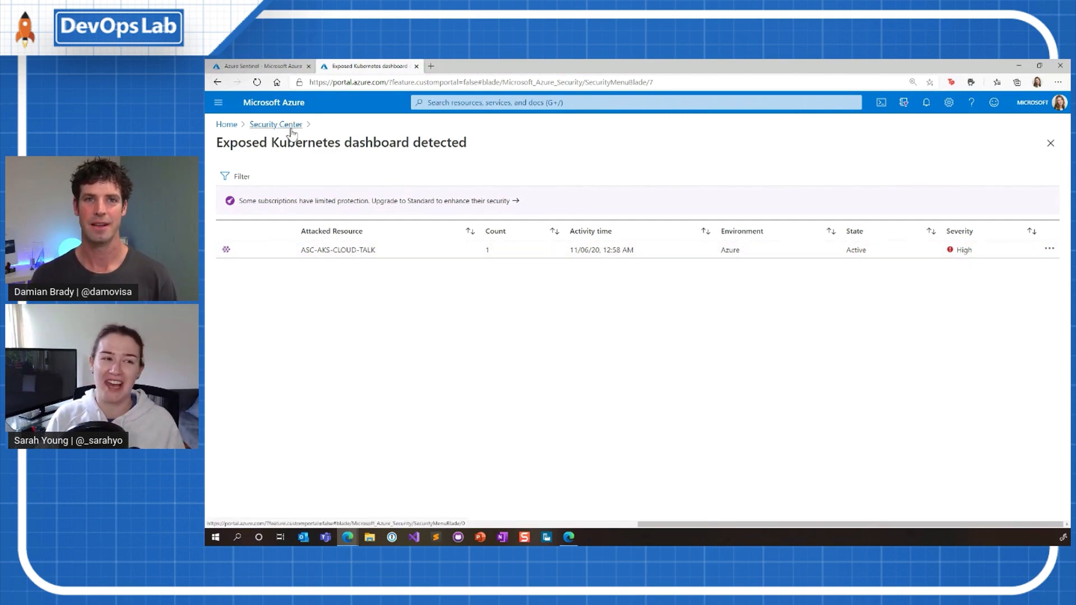
- Return to the Security Center alerts list, then glance at the recommendations overview
{"action": "left_click", "coordinate": [338, 248]}
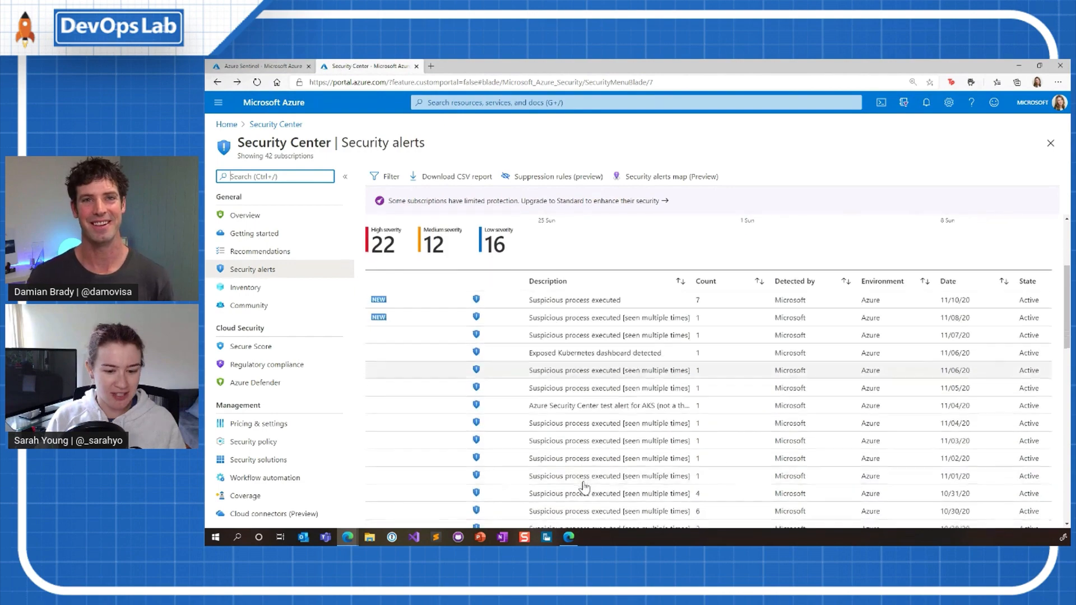
{"action": "scroll", "scroll_direction": "down", "scroll_amount": 3}
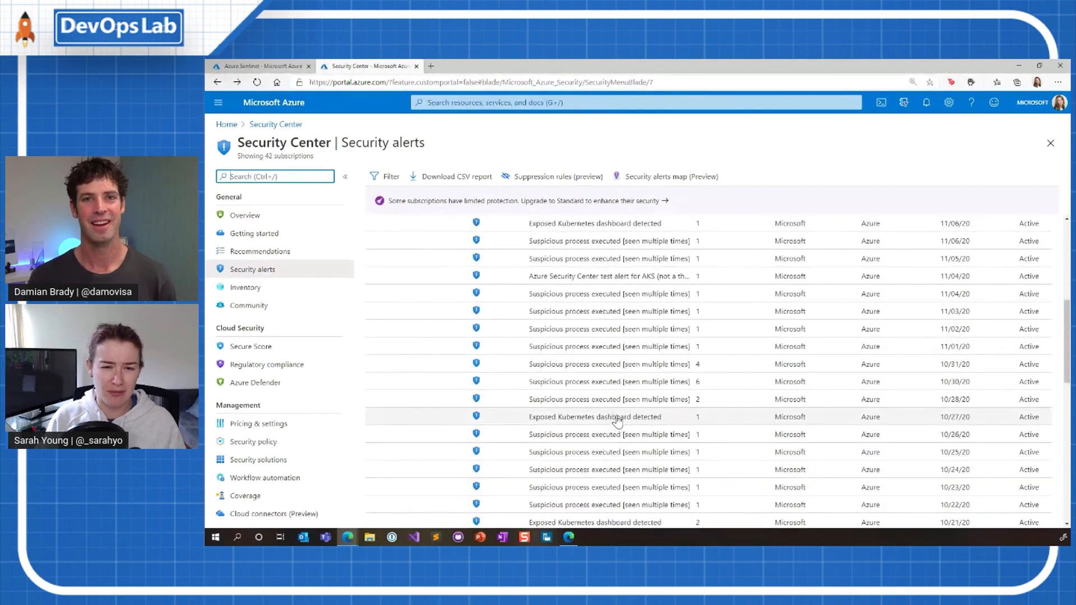
{"action": "left_click", "coordinate": [610, 276]}
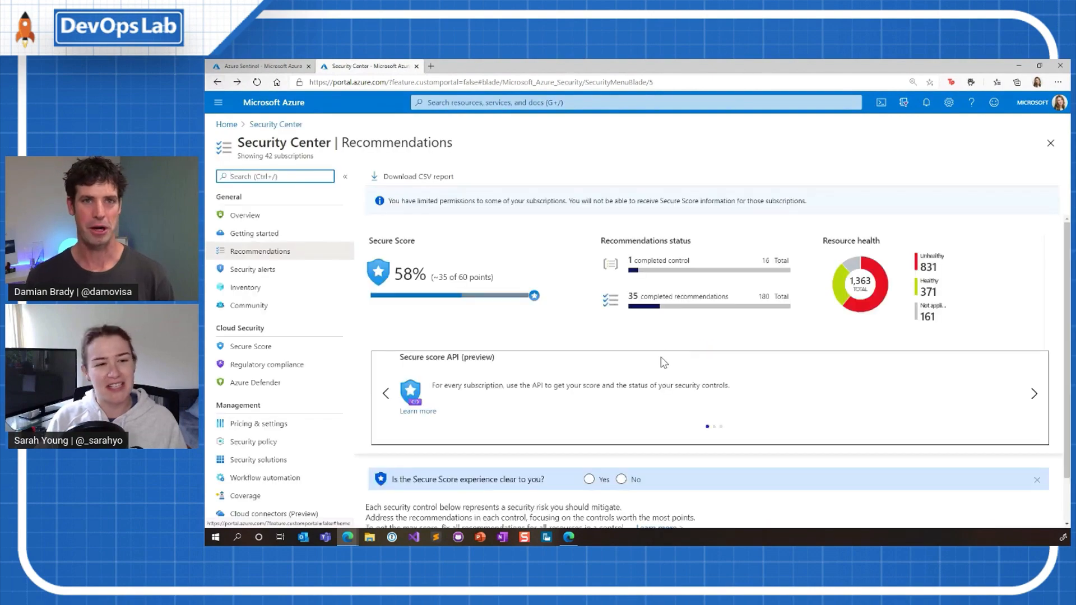
{"action": "scroll", "scroll_direction": "down", "scroll_amount": 3}
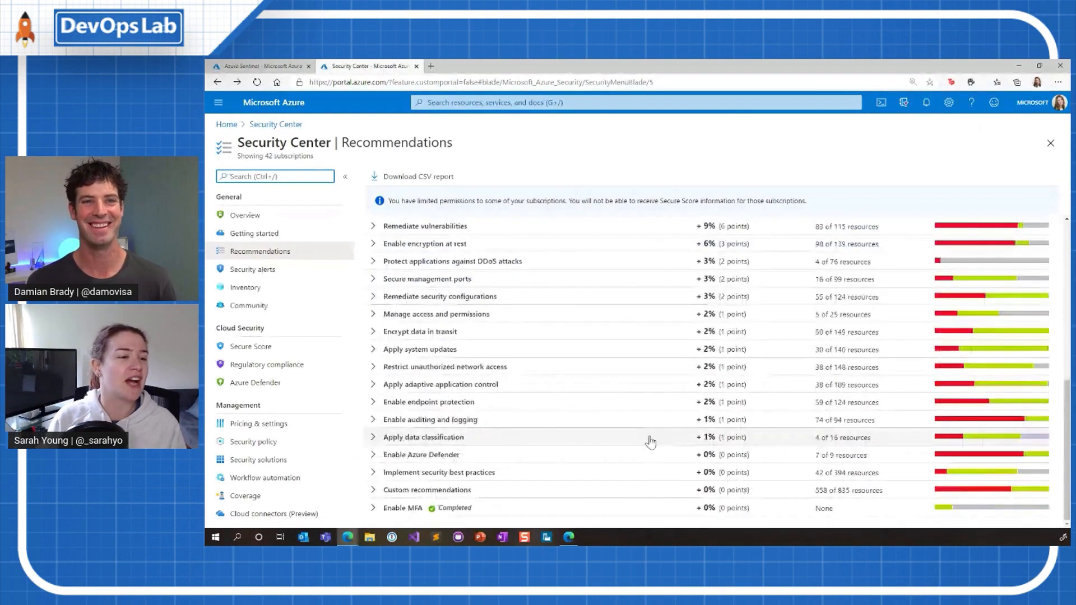
- Visit Getting started, then come back to the full security alerts list
{"action": "left_click", "coordinate": [253, 233]}
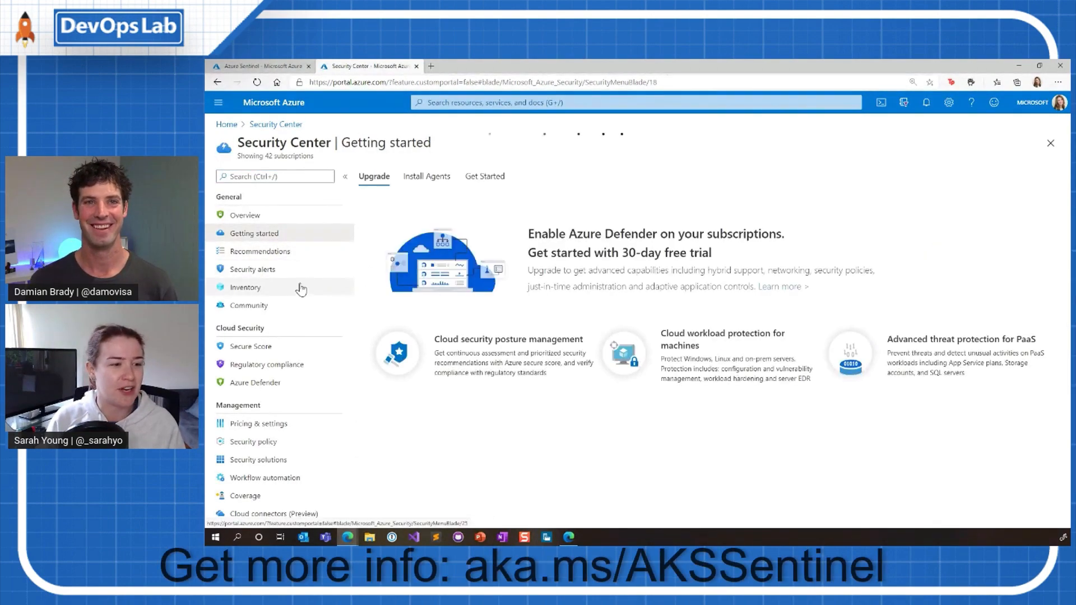
{"action": "left_click", "coordinate": [252, 269]}
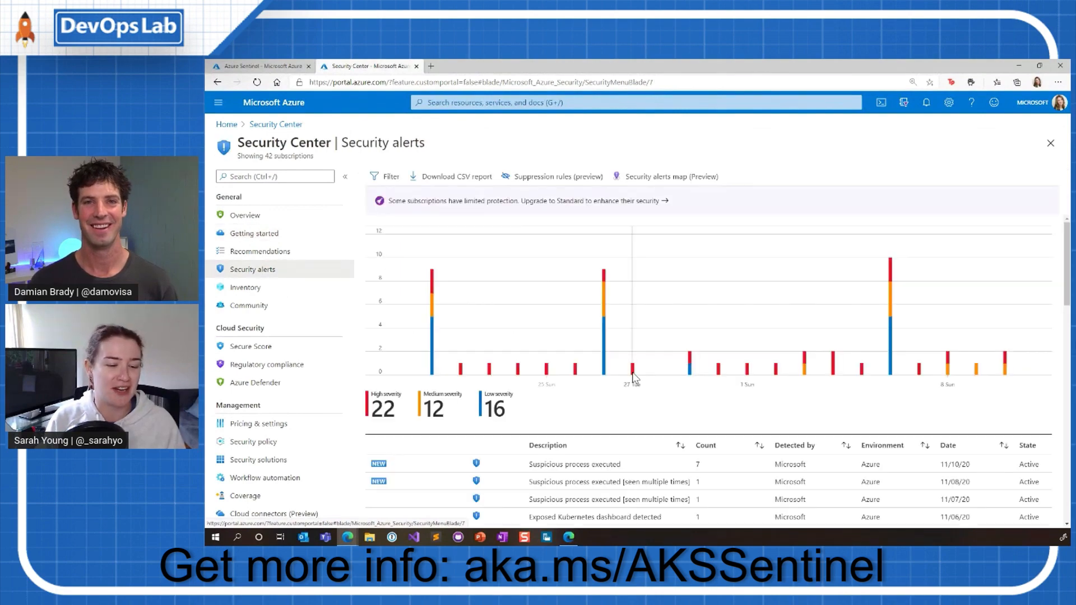
{"action": "scroll", "scroll_direction": "down", "scroll_amount": 3}
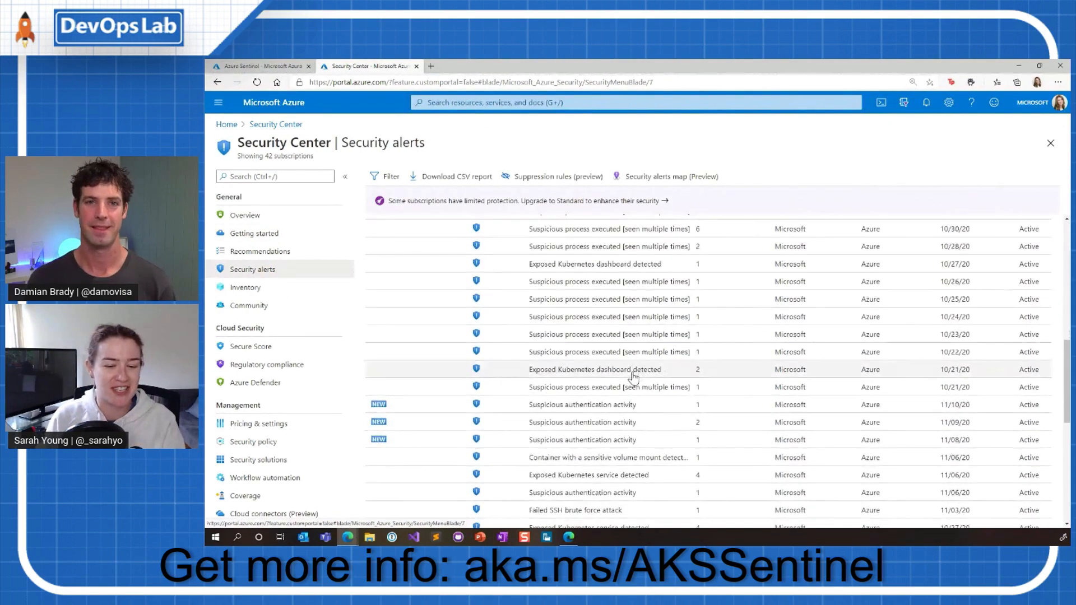